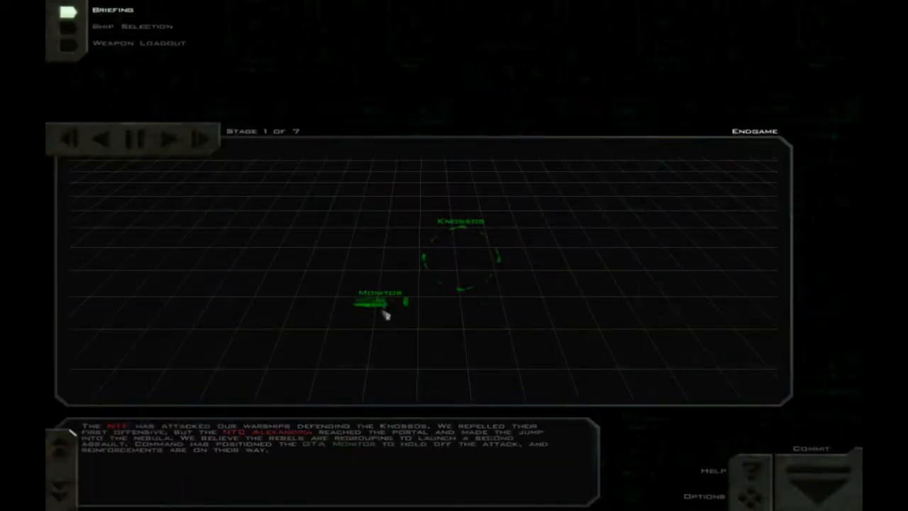
{"action": "mouse_move", "coordinate": [567, 348]}
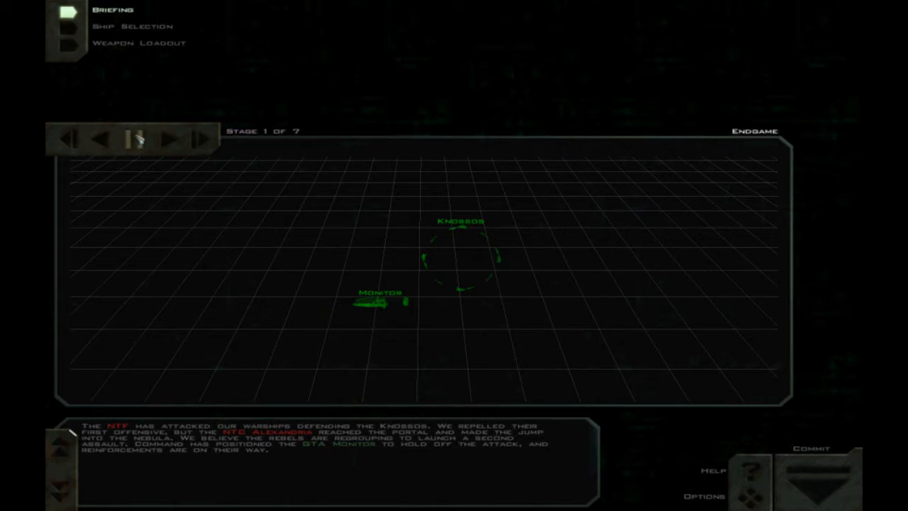
Pause narration, close the ship preview and advance the briefing to stage 3, the NTF Iceni warning
{"action": "left_click", "coordinate": [132, 139]}
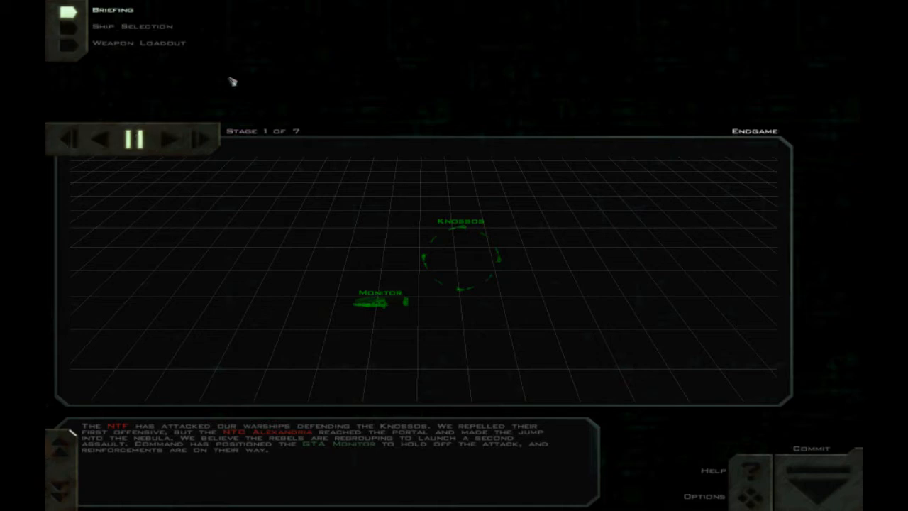
{"action": "mouse_move", "coordinate": [352, 495]}
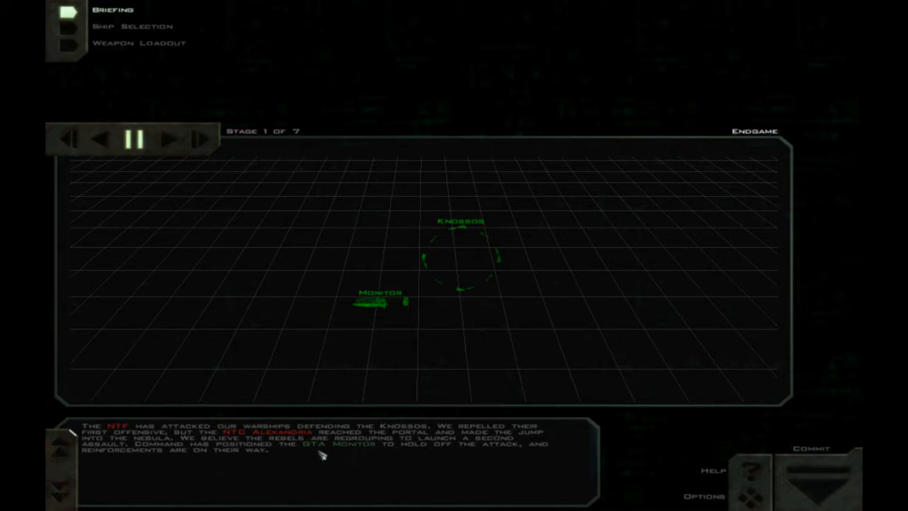
{"action": "mouse_move", "coordinate": [410, 290]}
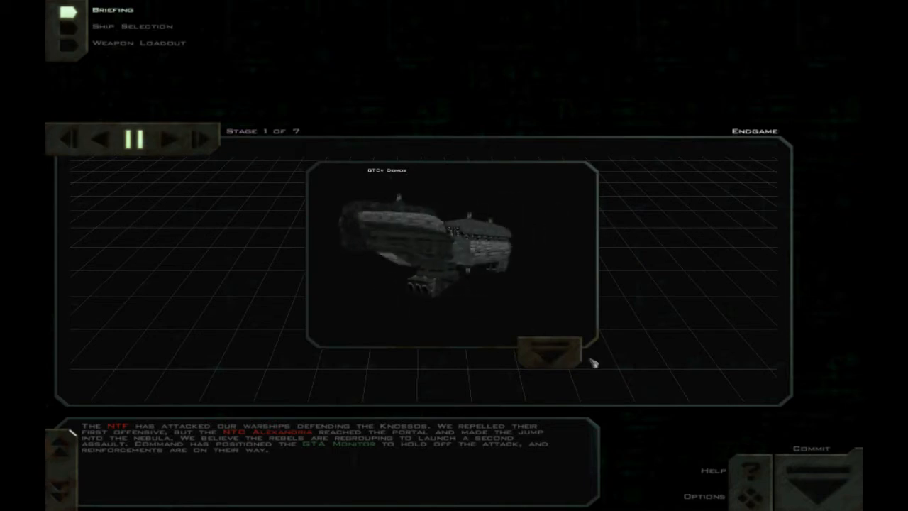
{"action": "left_click", "coordinate": [550, 351]}
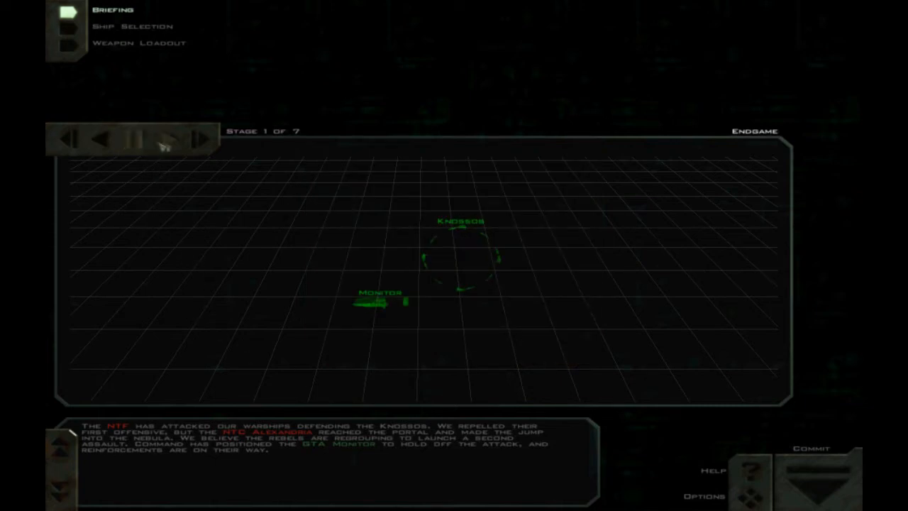
{"action": "left_click", "coordinate": [157, 139]}
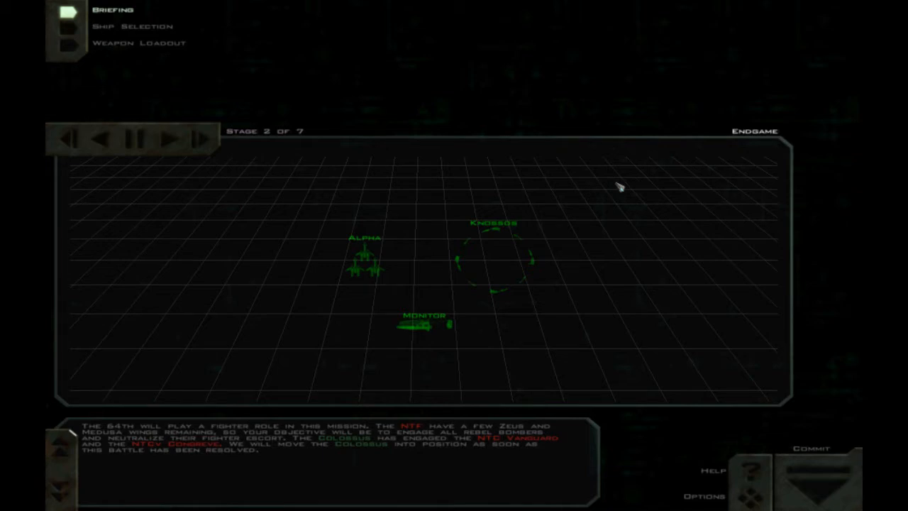
{"action": "mouse_move", "coordinate": [466, 228]}
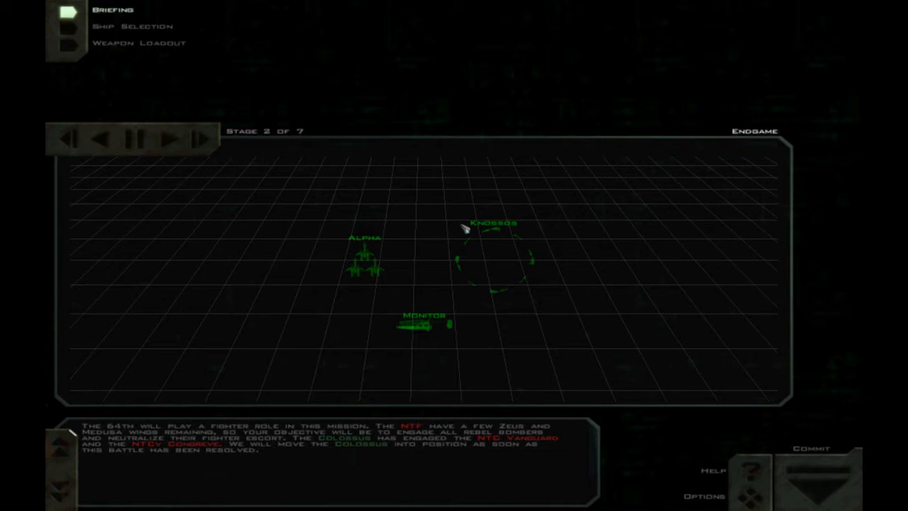
{"action": "mouse_move", "coordinate": [475, 207]}
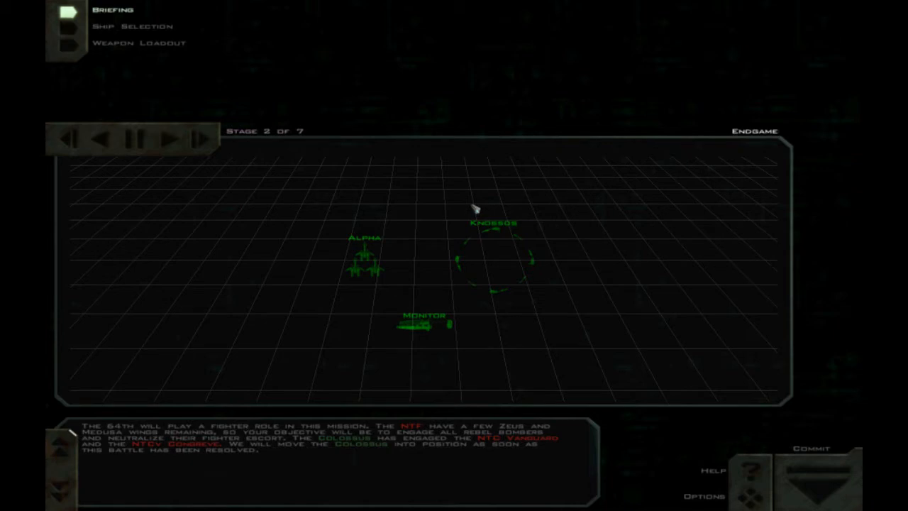
{"action": "left_click", "coordinate": [174, 137]}
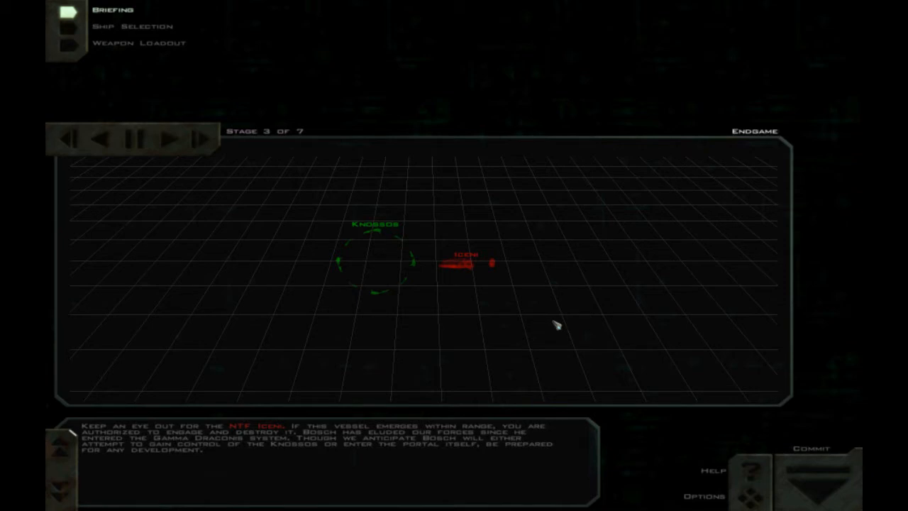
{"action": "mouse_move", "coordinate": [557, 322]}
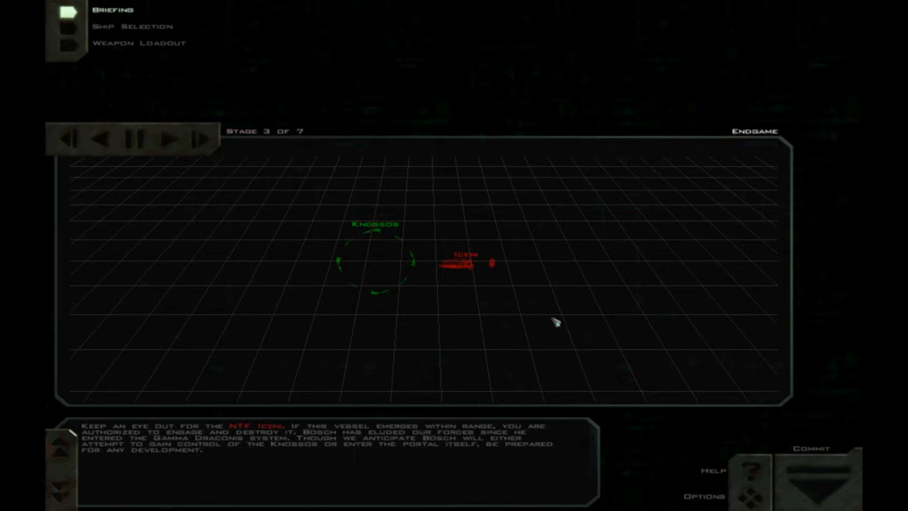
{"action": "mouse_move", "coordinate": [557, 298]}
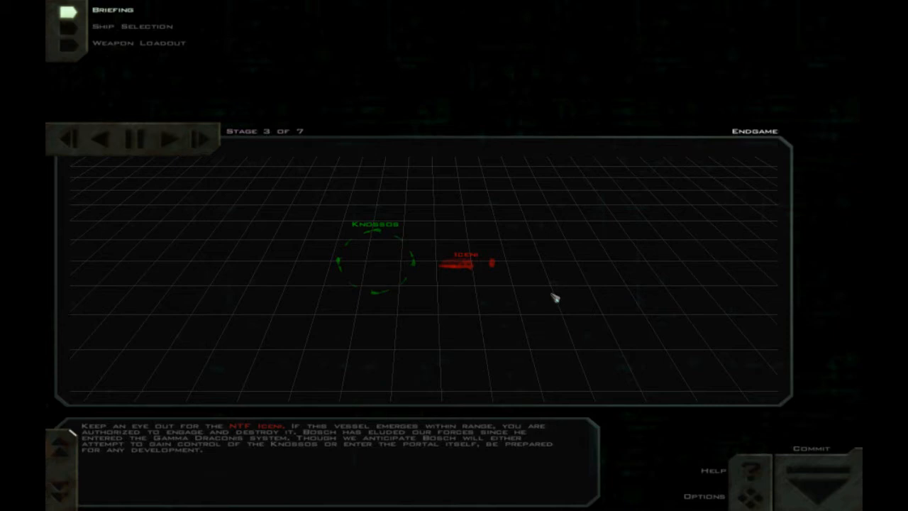
Advance the briefing to stage 4, the Neo-Terran Front crushed message
{"action": "left_click", "coordinate": [170, 139]}
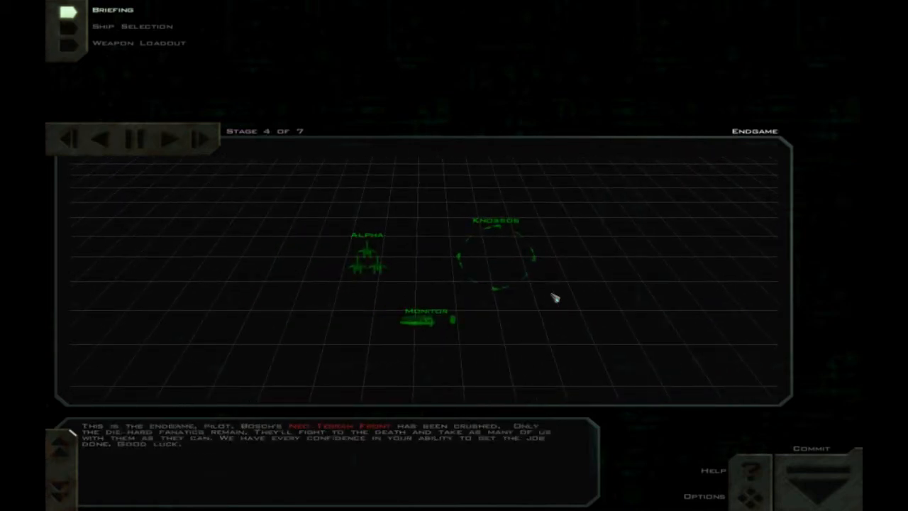
{"action": "mouse_move", "coordinate": [567, 351]}
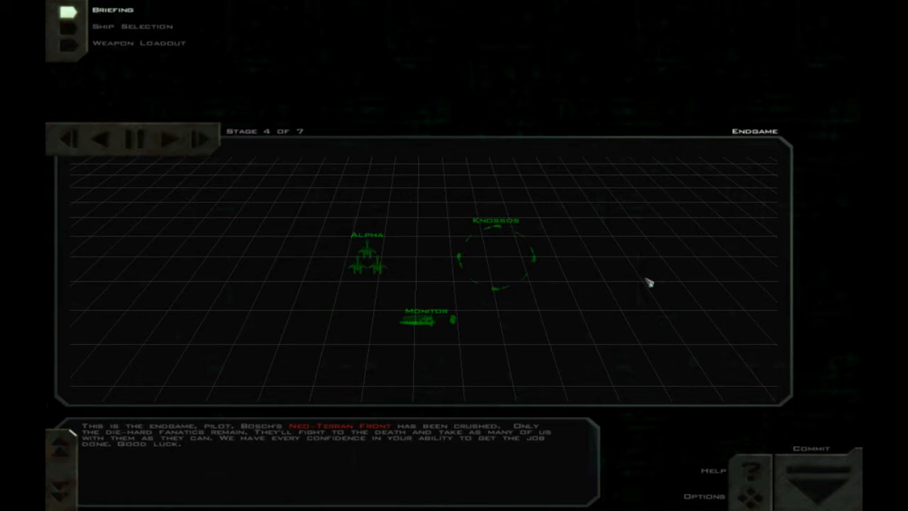
{"action": "mouse_move", "coordinate": [602, 301]}
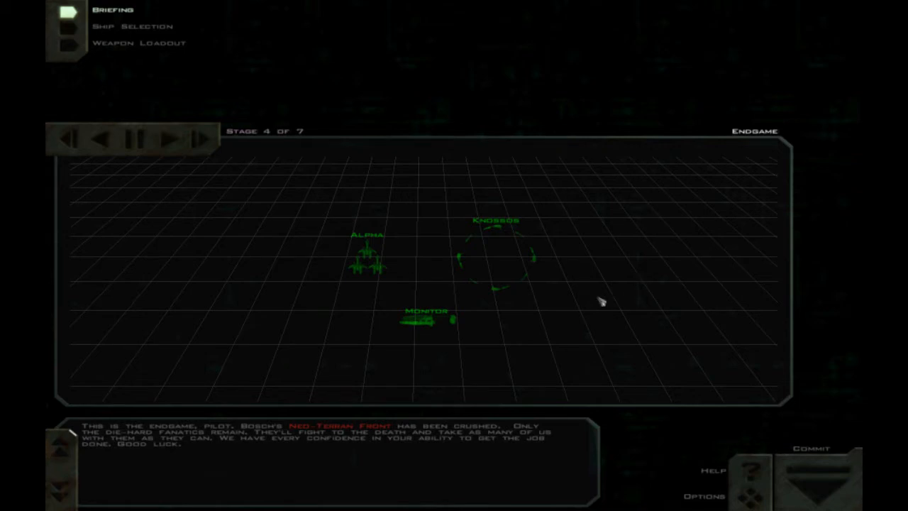
{"action": "mouse_move", "coordinate": [652, 280]}
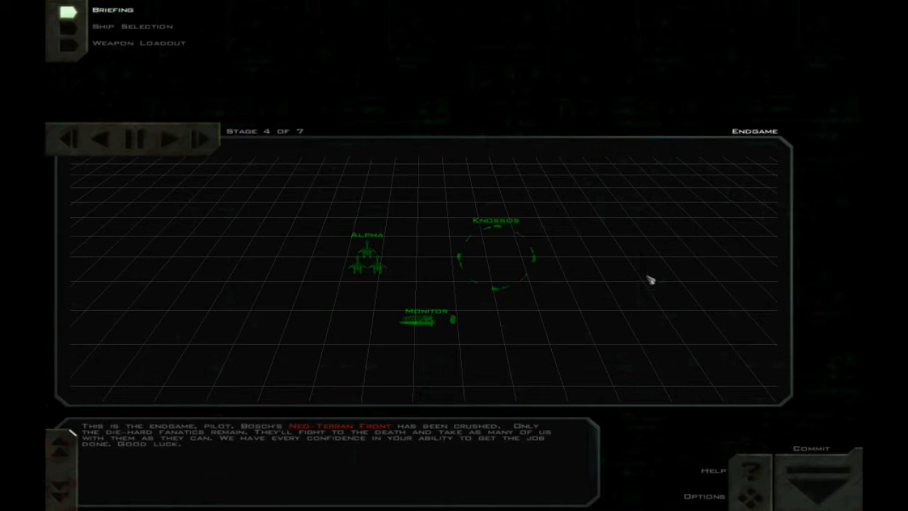
Advance the briefing to stage 5, the GTM-4a Tornado missile announcement
{"action": "left_click", "coordinate": [176, 137]}
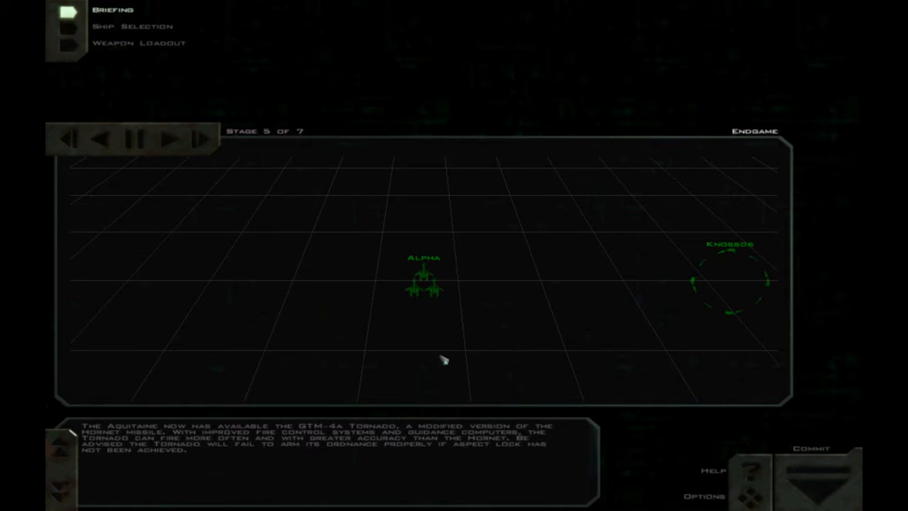
{"action": "mouse_move", "coordinate": [448, 355]}
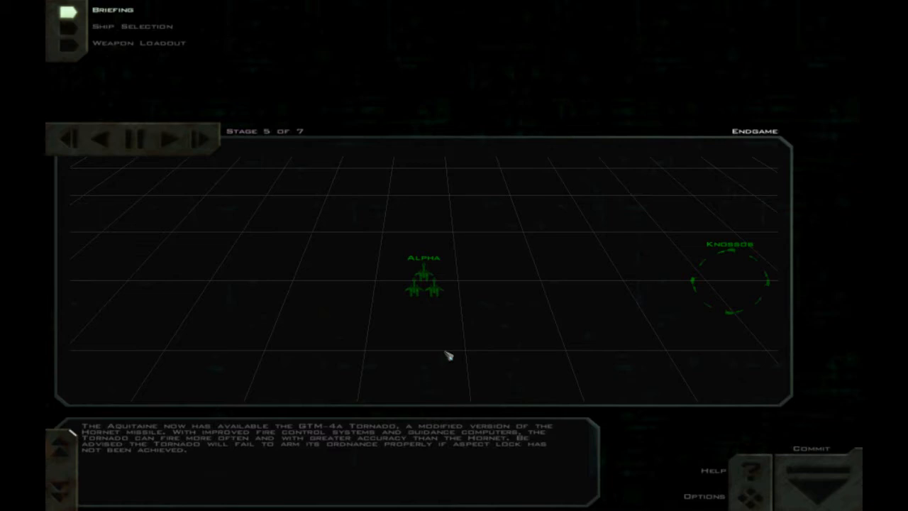
{"action": "mouse_move", "coordinate": [205, 458]}
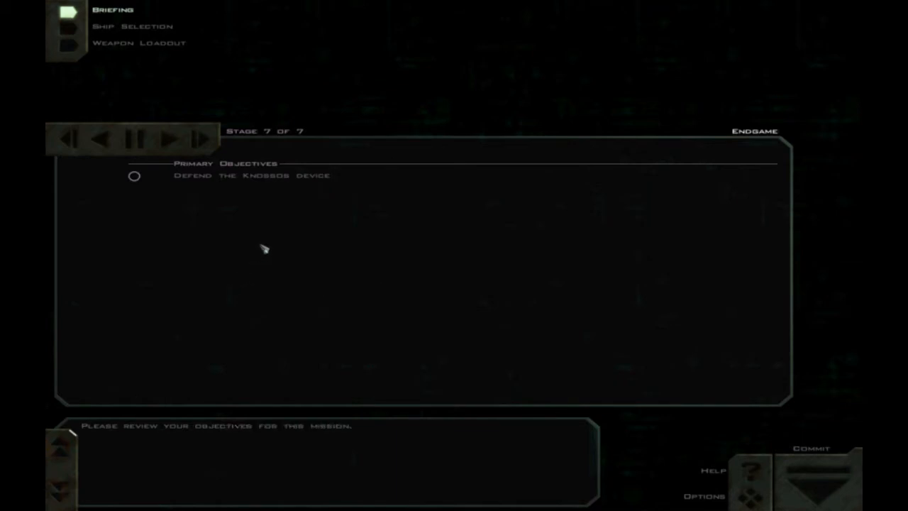
{"action": "mouse_move", "coordinate": [355, 282]}
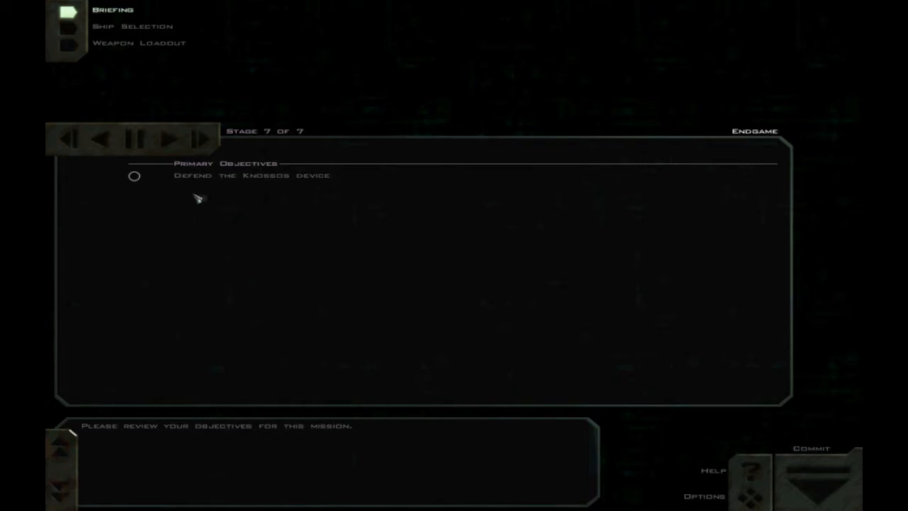
{"action": "mouse_move", "coordinate": [245, 145]}
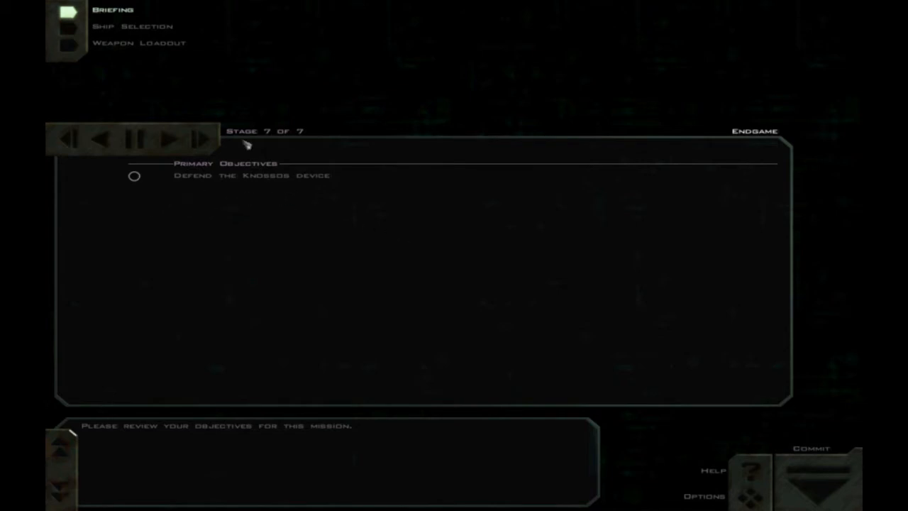
{"action": "left_click", "coordinate": [131, 27]}
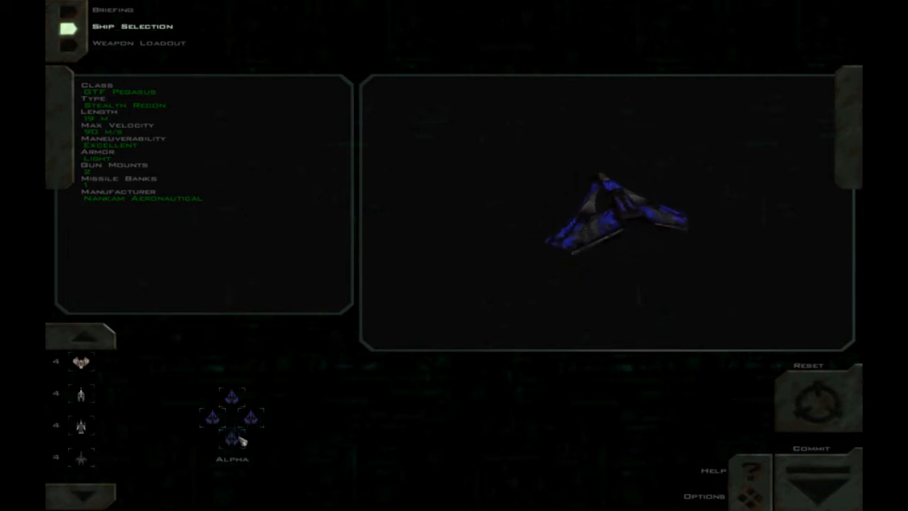
{"action": "mouse_move", "coordinate": [205, 330]}
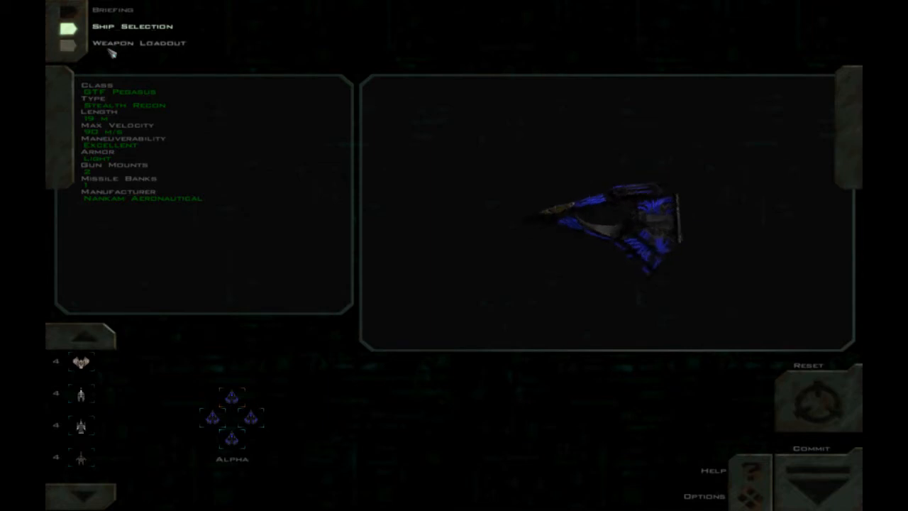
Keep the GTF Pegasus for Alpha wing and go to Weapon Loadout
{"action": "left_click", "coordinate": [140, 42]}
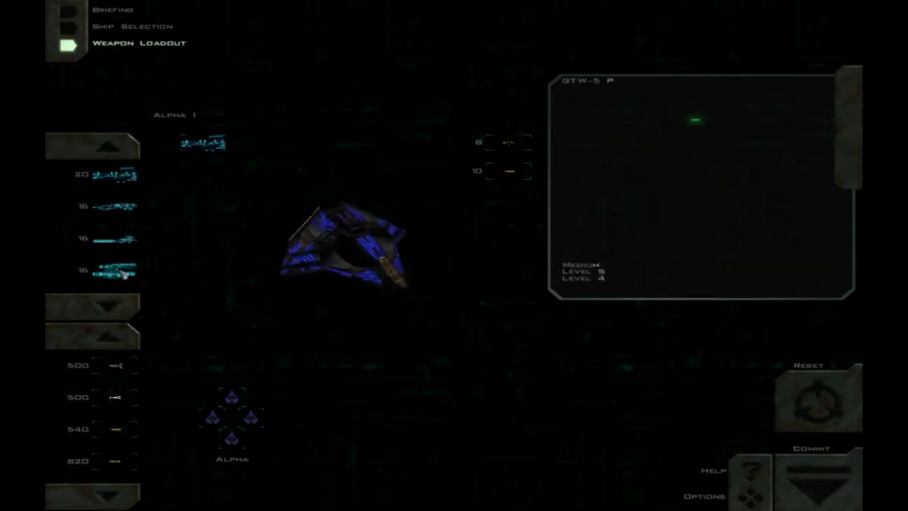
Select the GTM-4a Tornado swarm missile for the Pegasus missile bank
{"action": "left_click", "coordinate": [202, 142]}
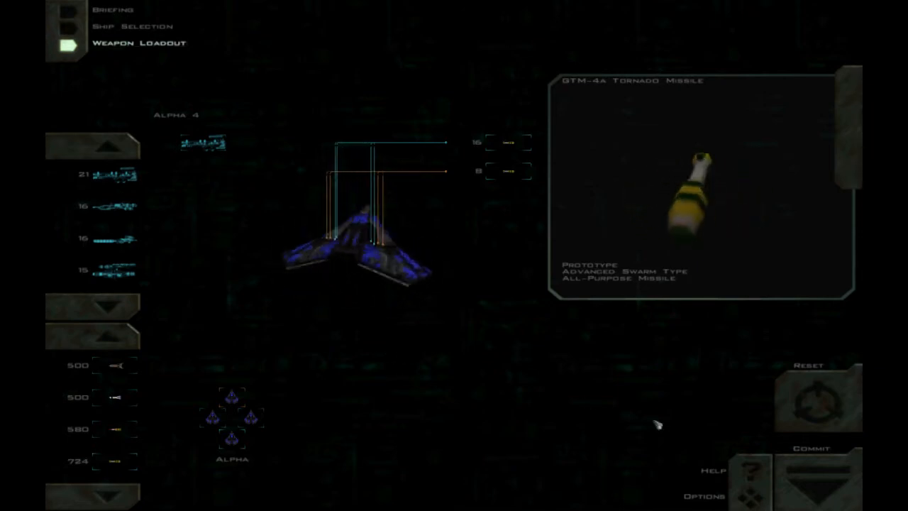
{"action": "left_click", "coordinate": [810, 475]}
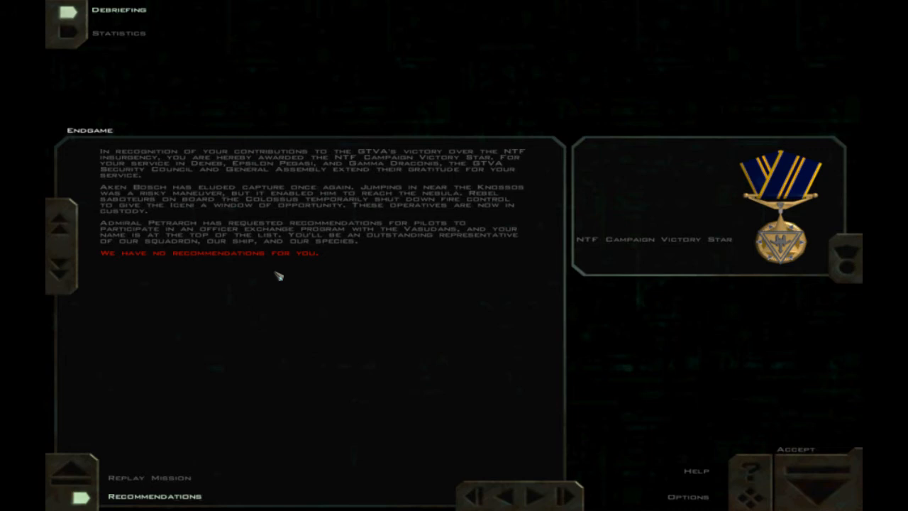
{"action": "mouse_move", "coordinate": [288, 250]}
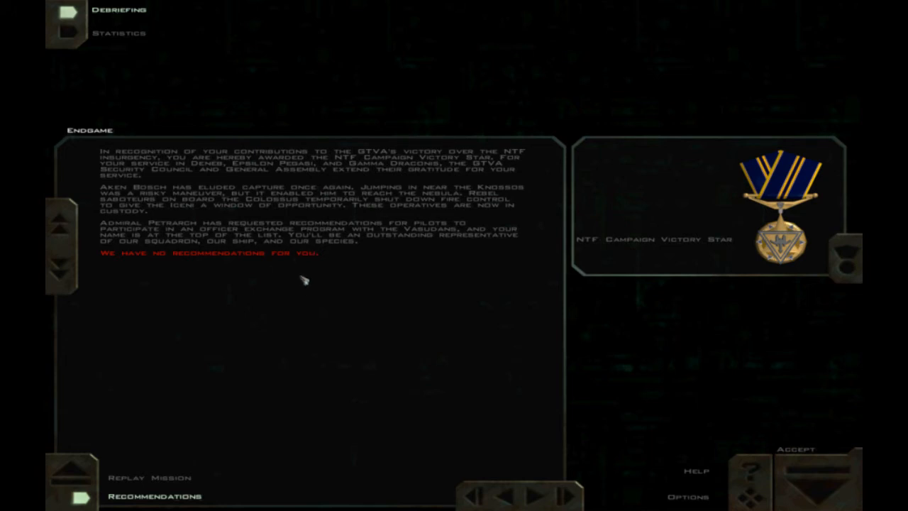
{"action": "mouse_move", "coordinate": [266, 255]}
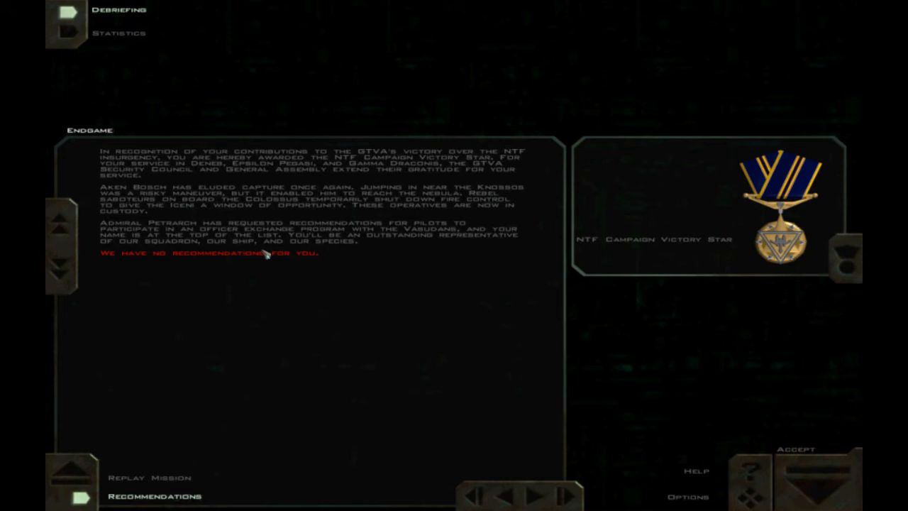
{"action": "mouse_move", "coordinate": [245, 278]}
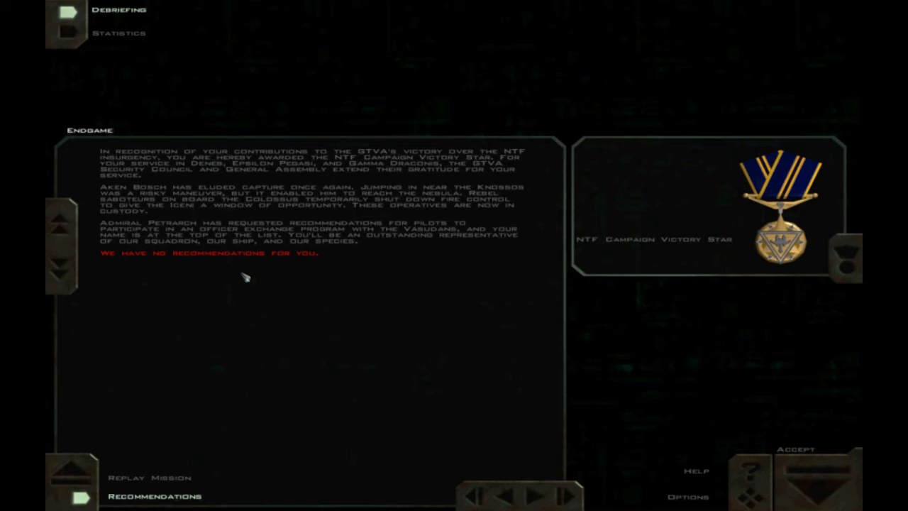
{"action": "left_click", "coordinate": [119, 33]}
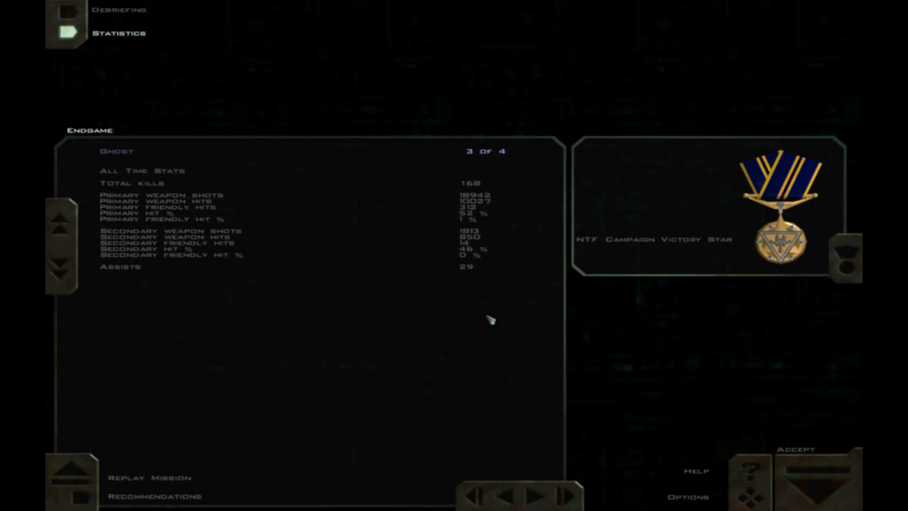
{"action": "mouse_move", "coordinate": [649, 376]}
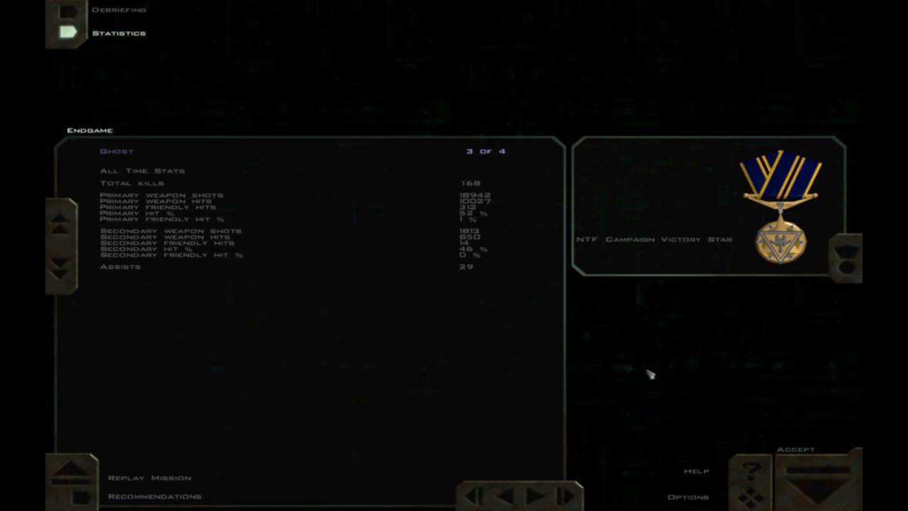
{"action": "mouse_move", "coordinate": [651, 324]}
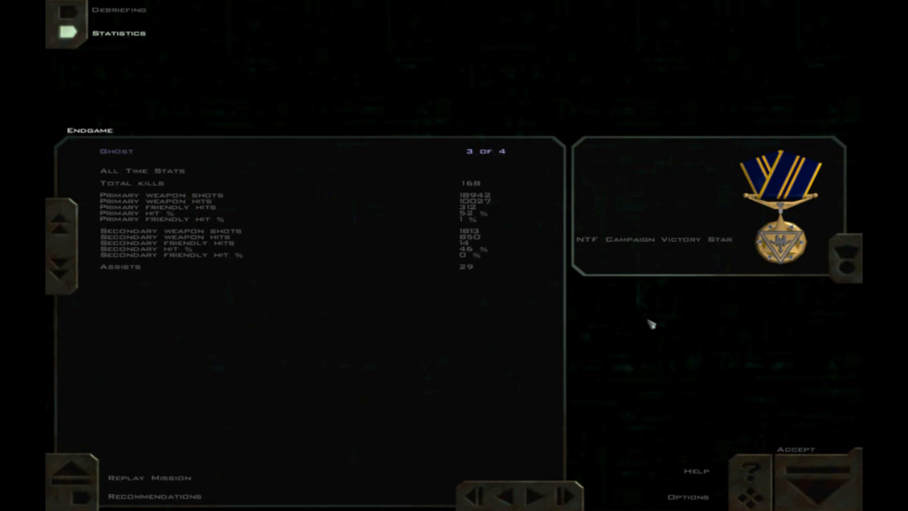
{"action": "mouse_move", "coordinate": [731, 360]}
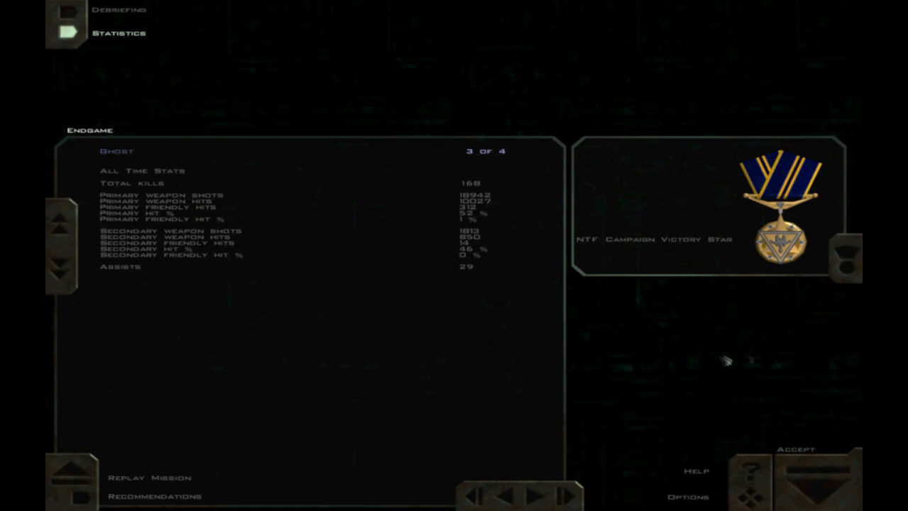
{"action": "mouse_move", "coordinate": [804, 328]}
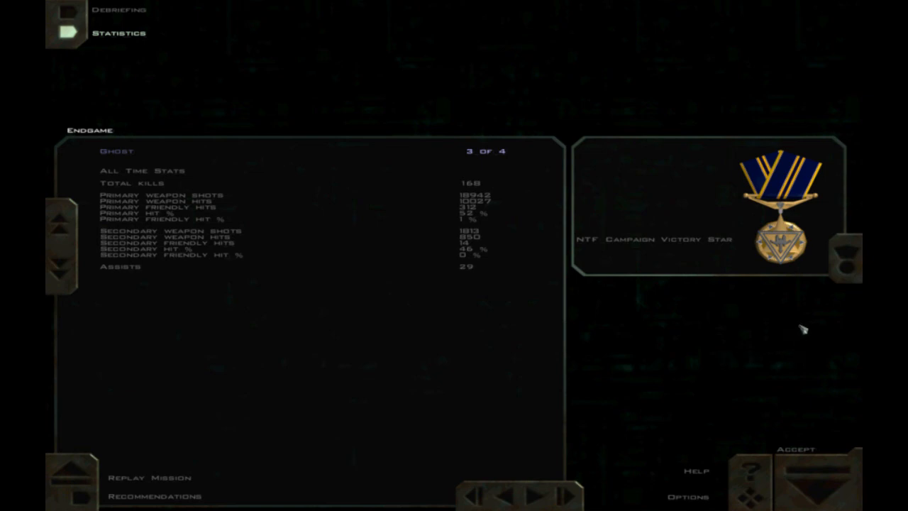
{"action": "mouse_move", "coordinate": [698, 247]}
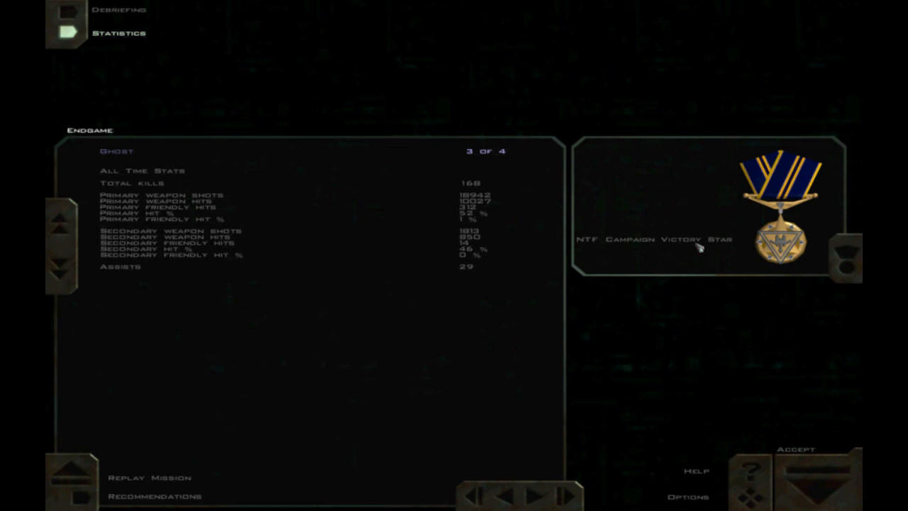
{"action": "mouse_move", "coordinate": [745, 278]}
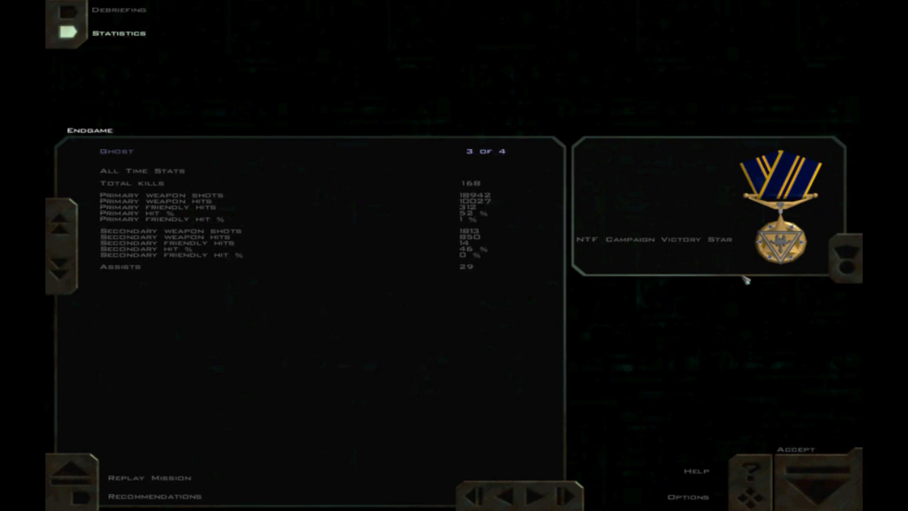
{"action": "mouse_move", "coordinate": [731, 288]}
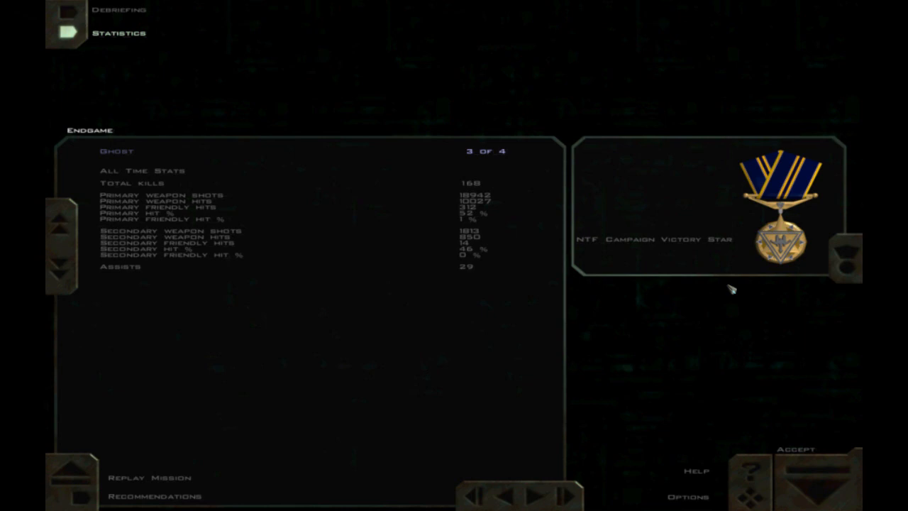
{"action": "mouse_move", "coordinate": [753, 317]}
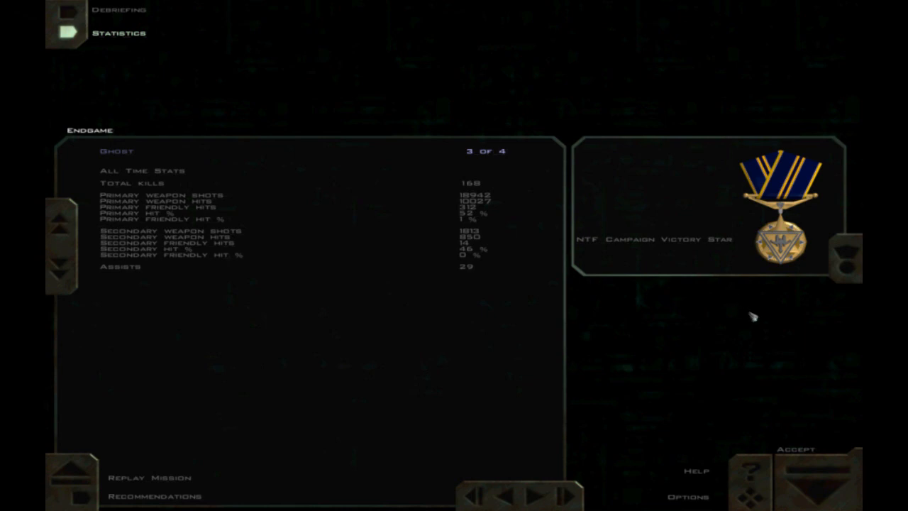
{"action": "mouse_move", "coordinate": [755, 312]}
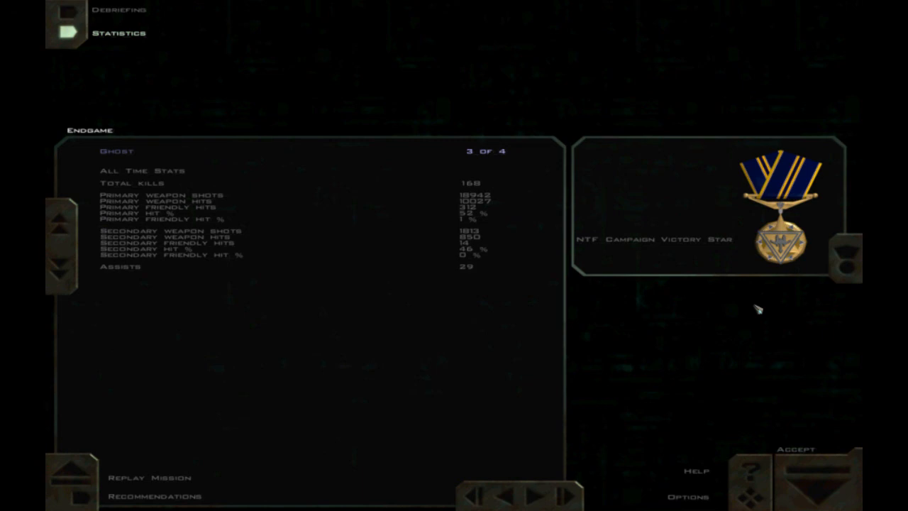
{"action": "mouse_move", "coordinate": [748, 237]}
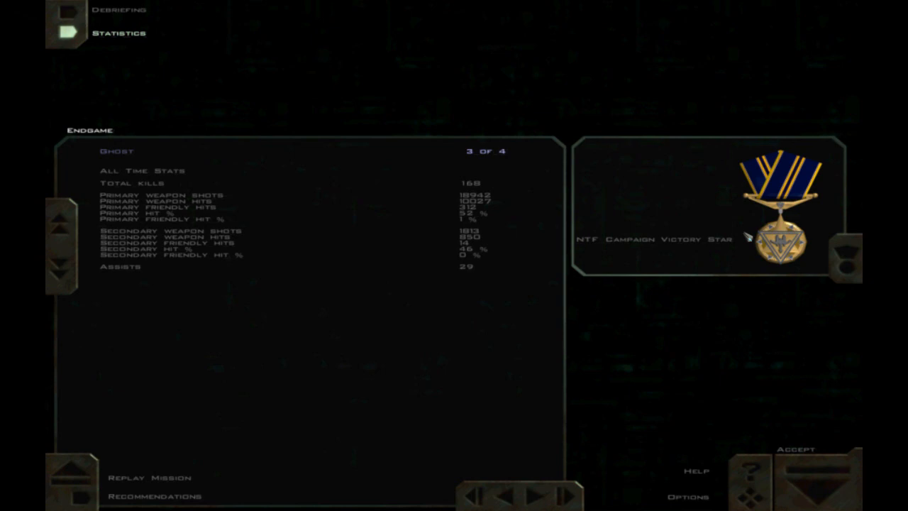
{"action": "mouse_move", "coordinate": [692, 257]}
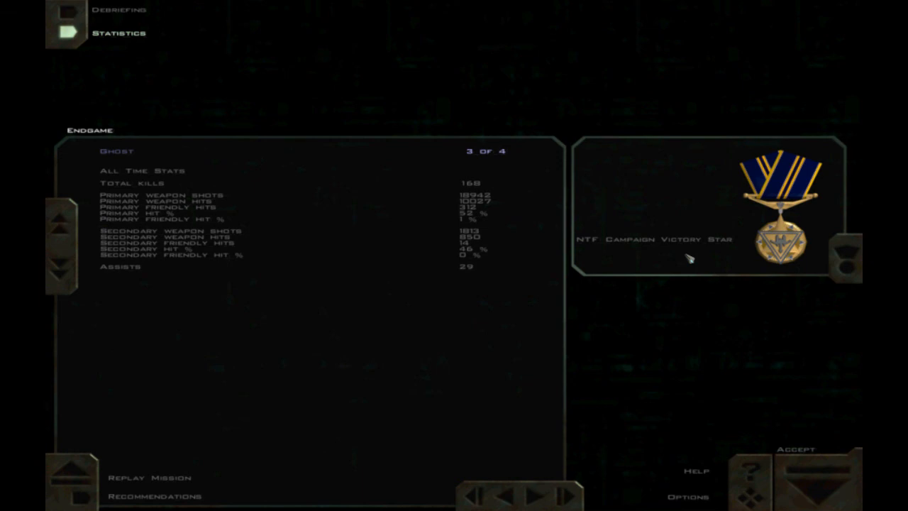
{"action": "mouse_move", "coordinate": [699, 288]}
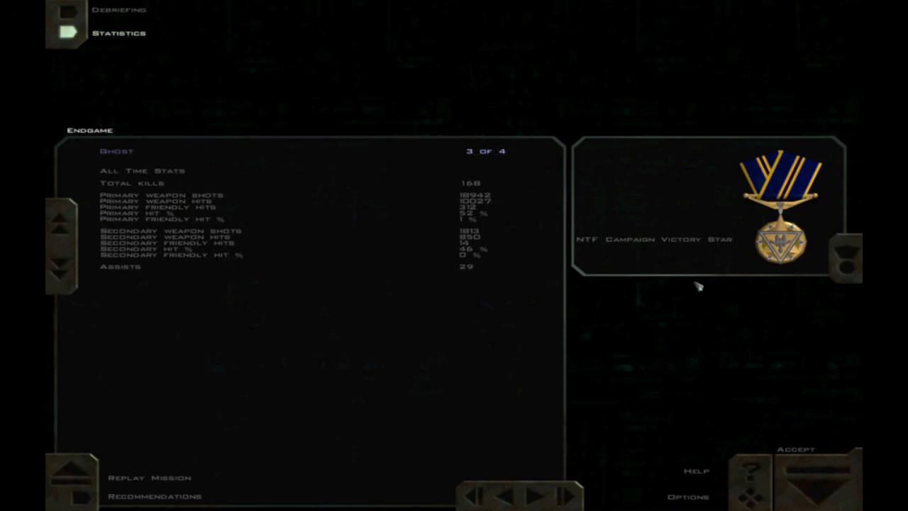